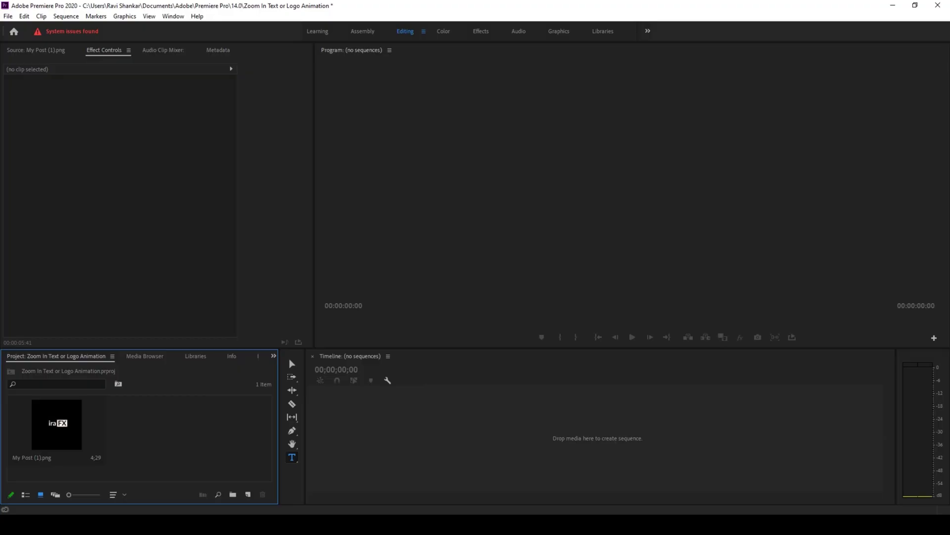
pyautogui.moveTo(222, 415)
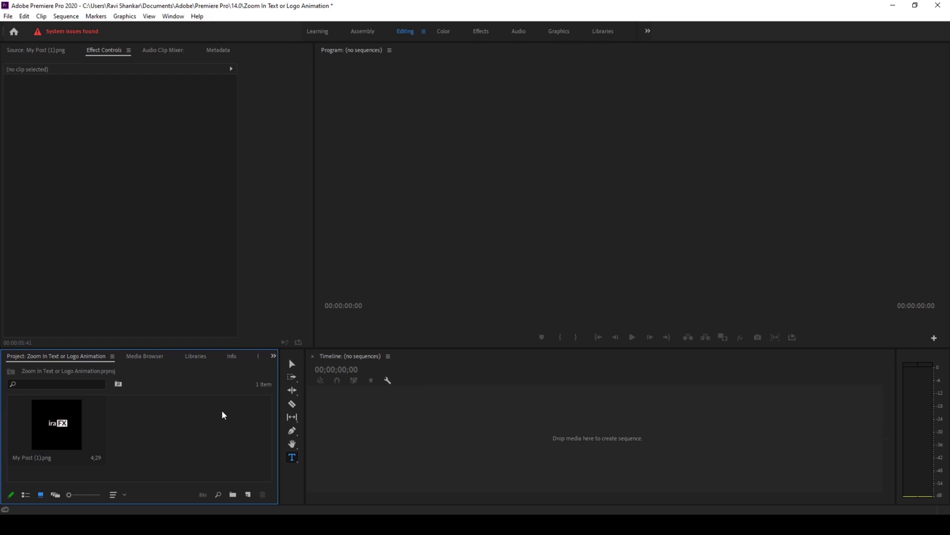
# Create a new sequence, Sequence 01, using the ARRI 1080p 25 preset.
pyautogui.rightClick(222, 415)
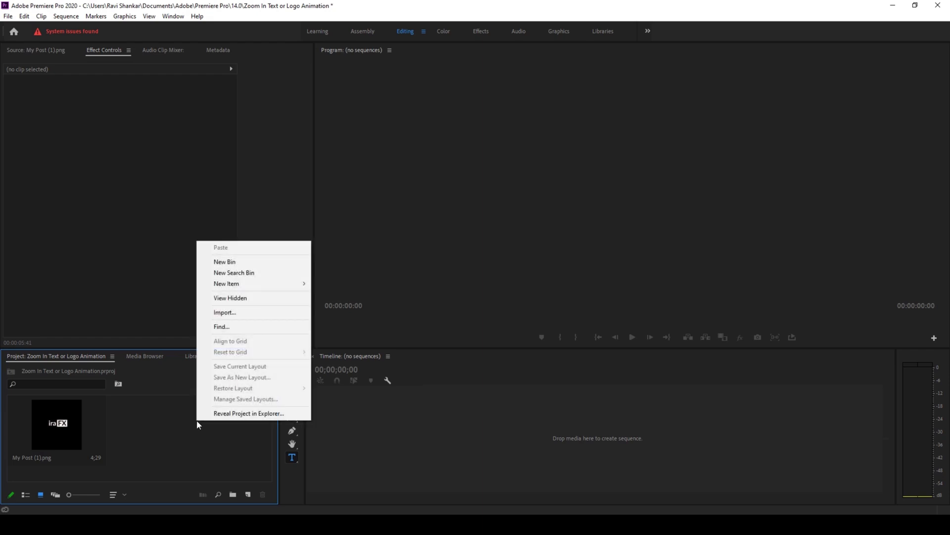
pyautogui.moveTo(225, 283)
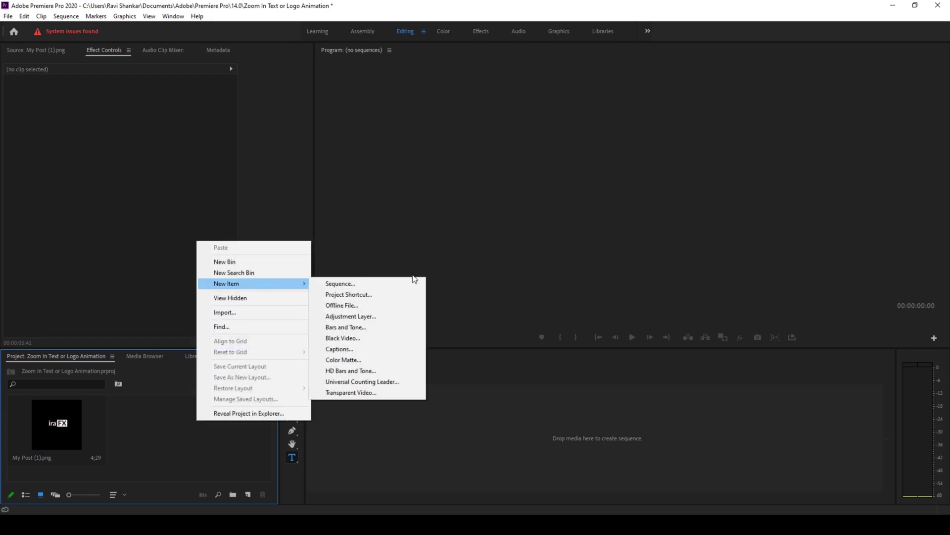
pyautogui.click(340, 283)
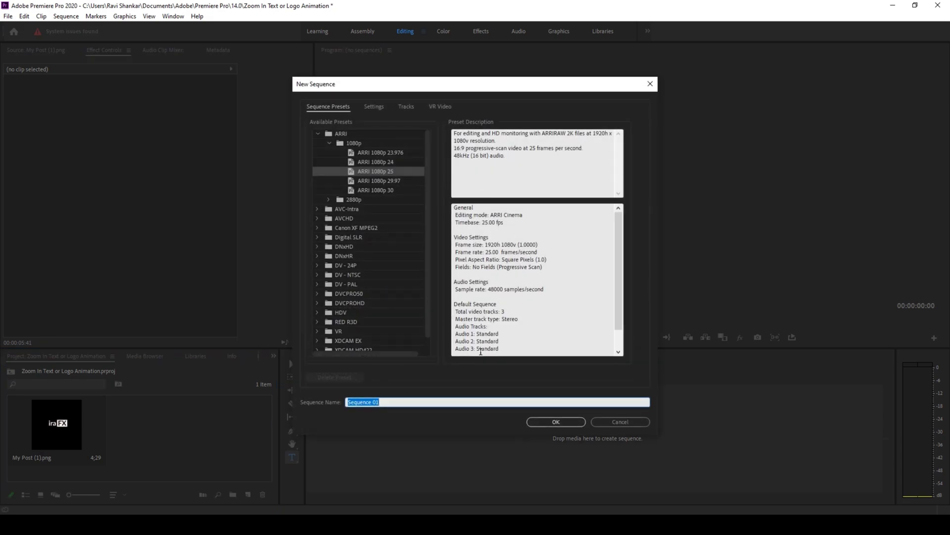
pyautogui.click(554, 421)
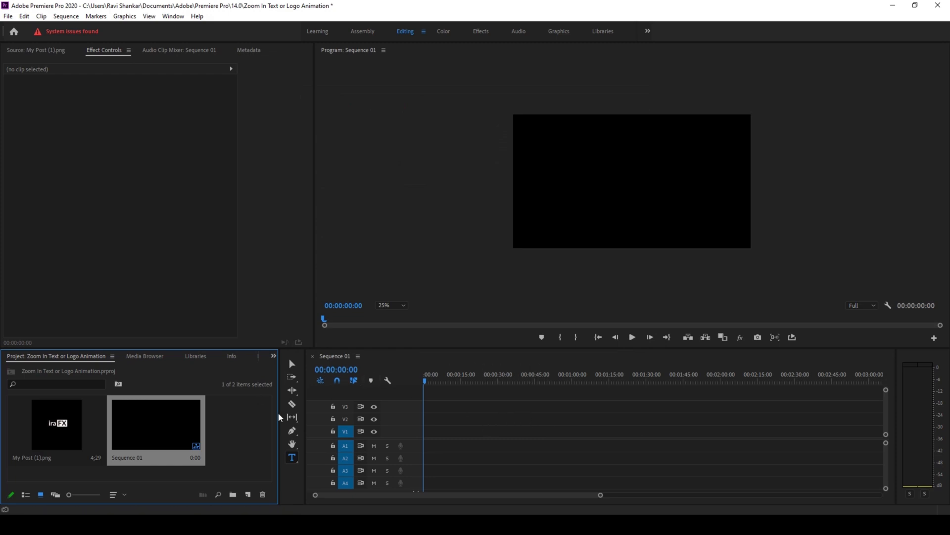
pyautogui.moveTo(227, 428)
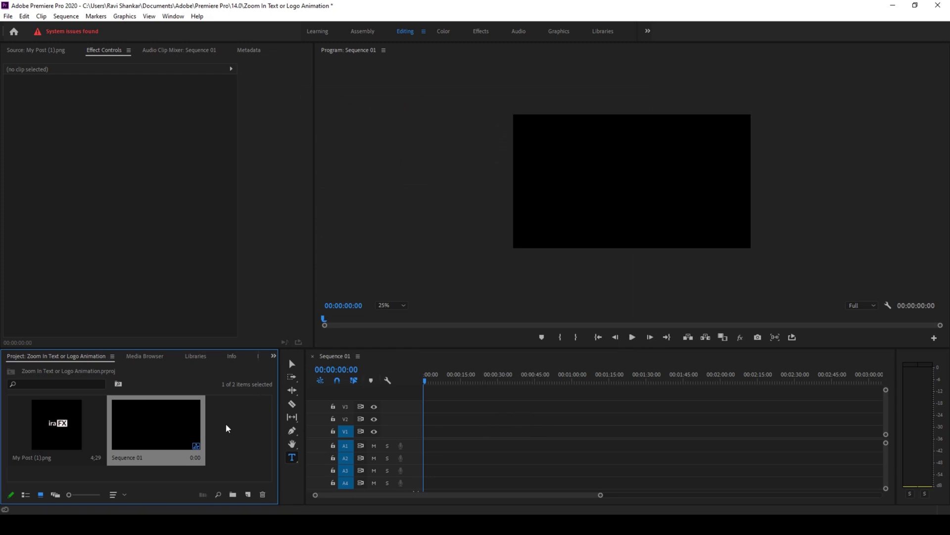
# Add a 1920×1080 light yellow color matte named Background to the project.
pyautogui.rightClick(227, 427)
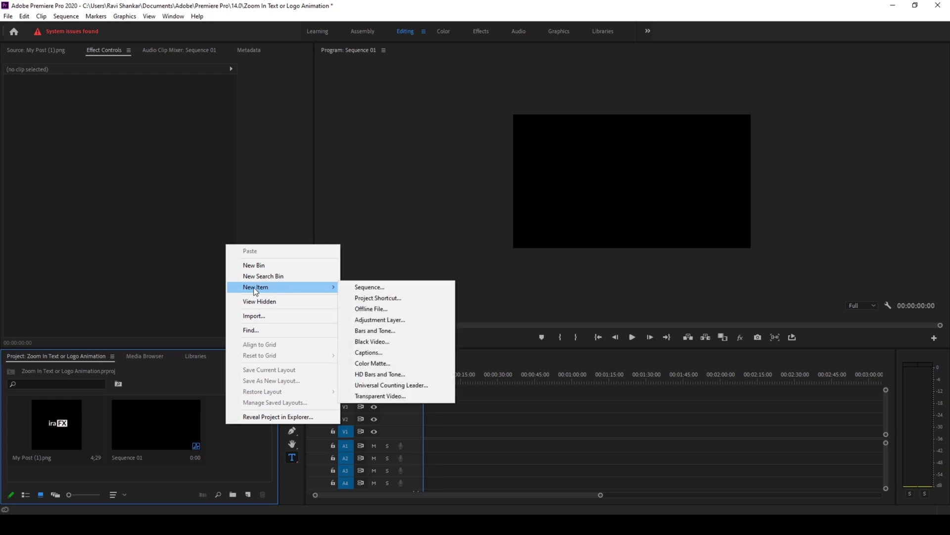
pyautogui.click(373, 363)
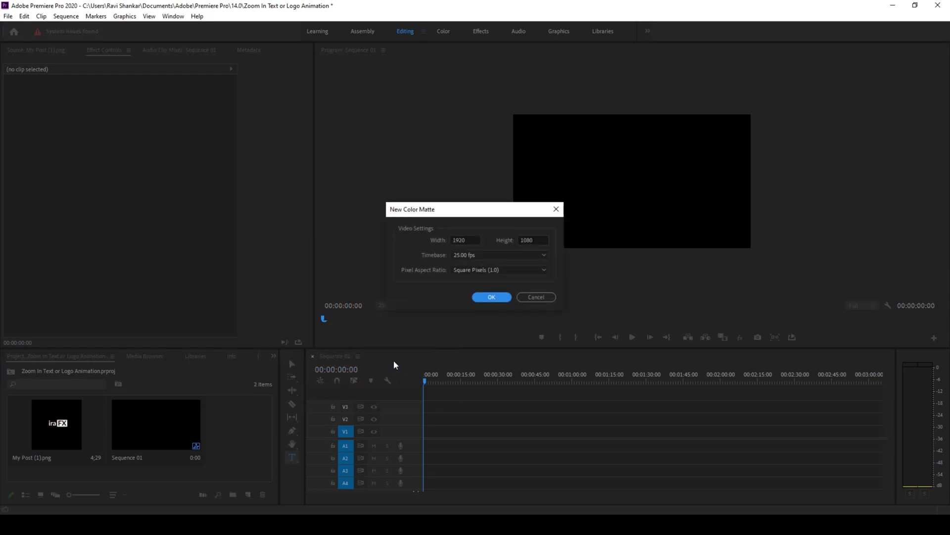
pyautogui.click(491, 297)
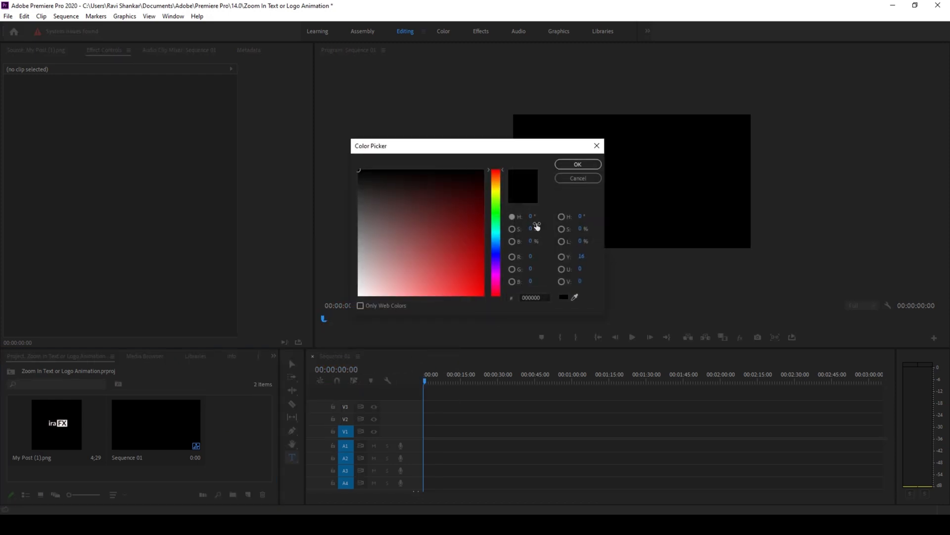
pyautogui.click(496, 175)
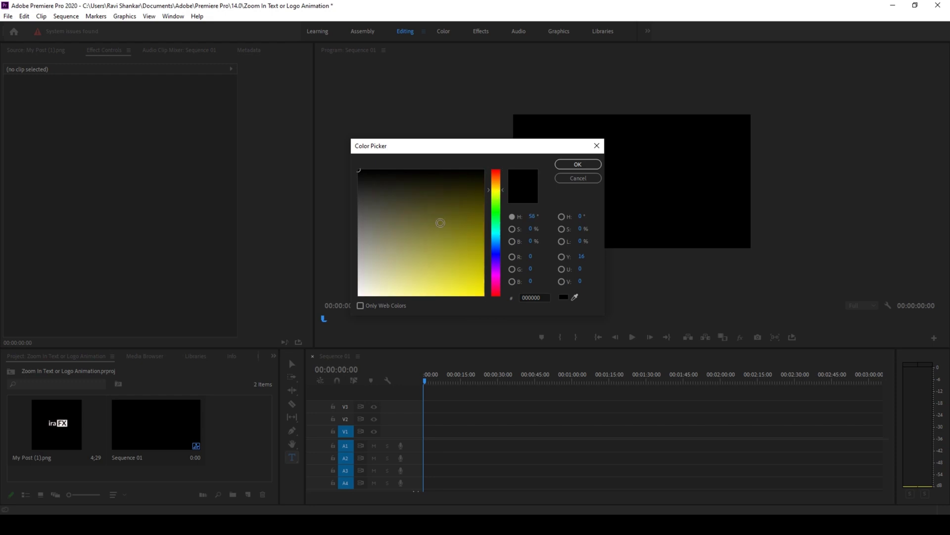
pyautogui.click(426, 294)
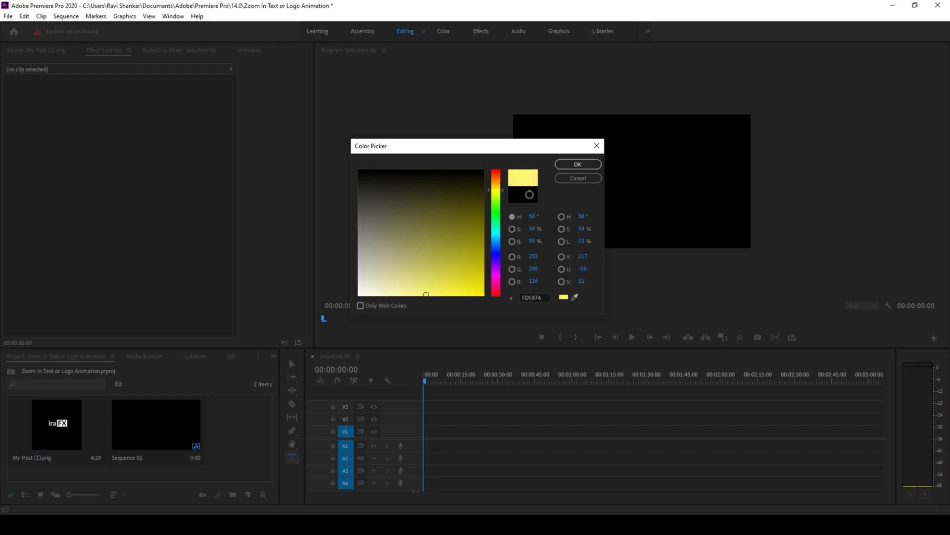
pyautogui.click(576, 164)
pyautogui.write('Backgrou')
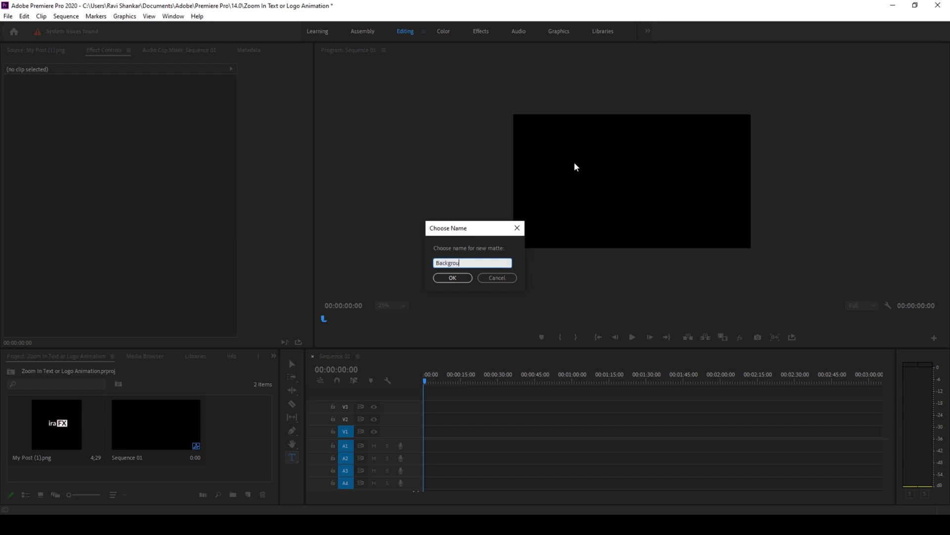
pyautogui.click(451, 277)
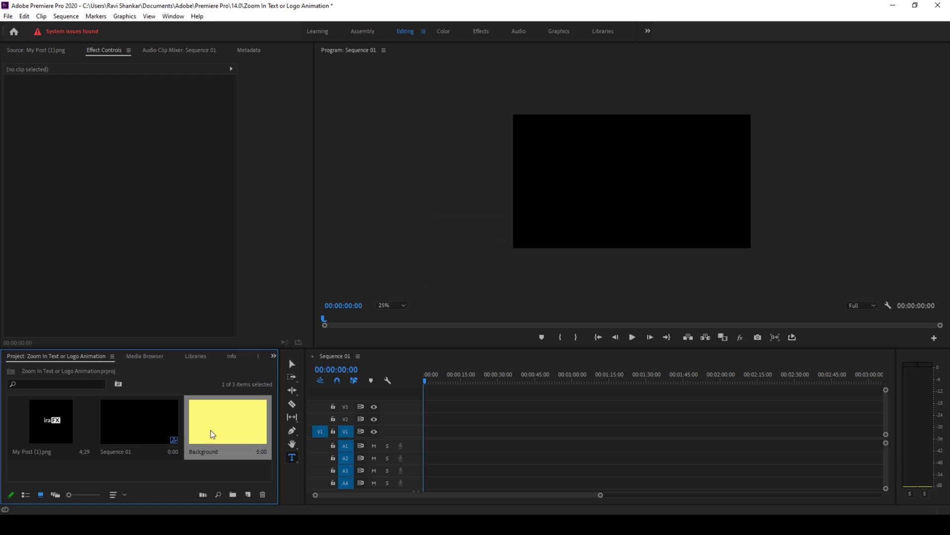
# Put Background on the timeline and add centre-aligned ZOOM text above it.
pyautogui.moveTo(212, 421); pyautogui.dragTo(429, 431)
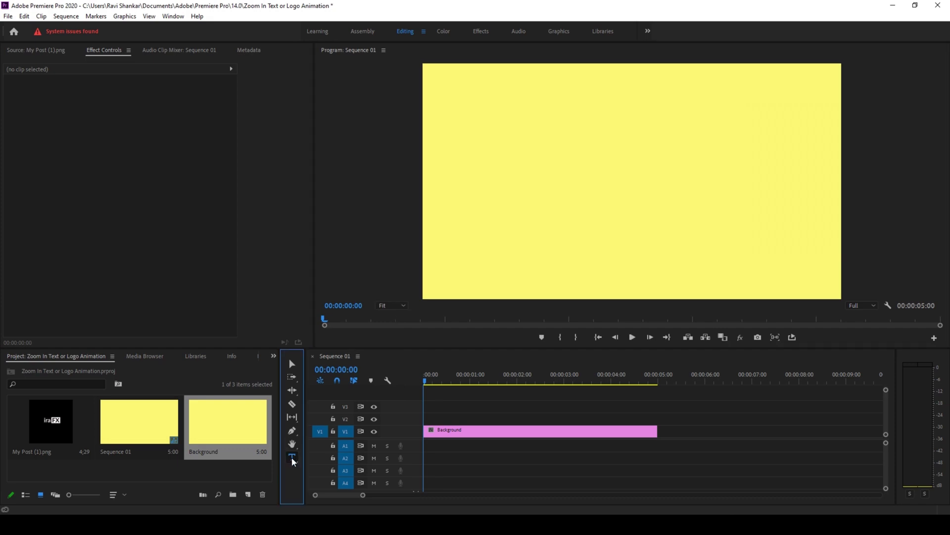
pyautogui.click(291, 456)
pyautogui.write('ZOO')
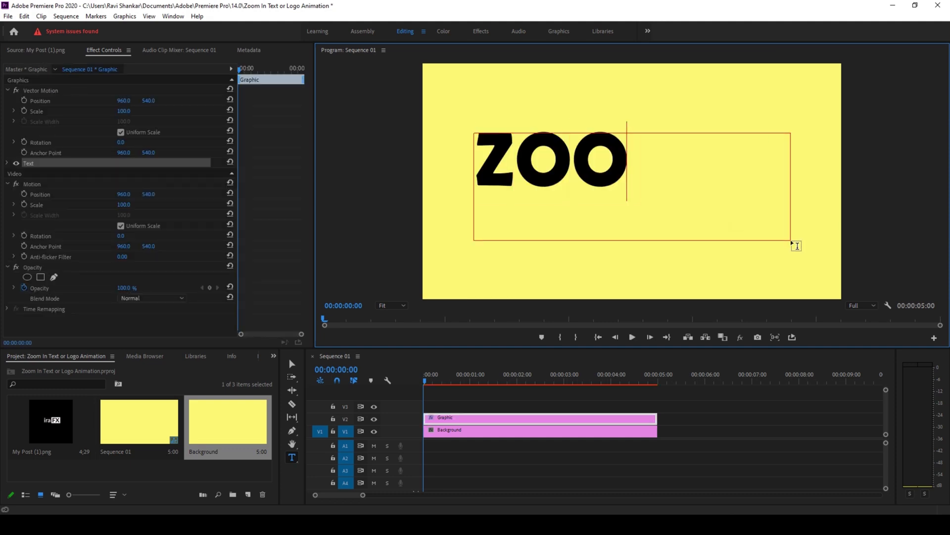
pyautogui.write('MIN')
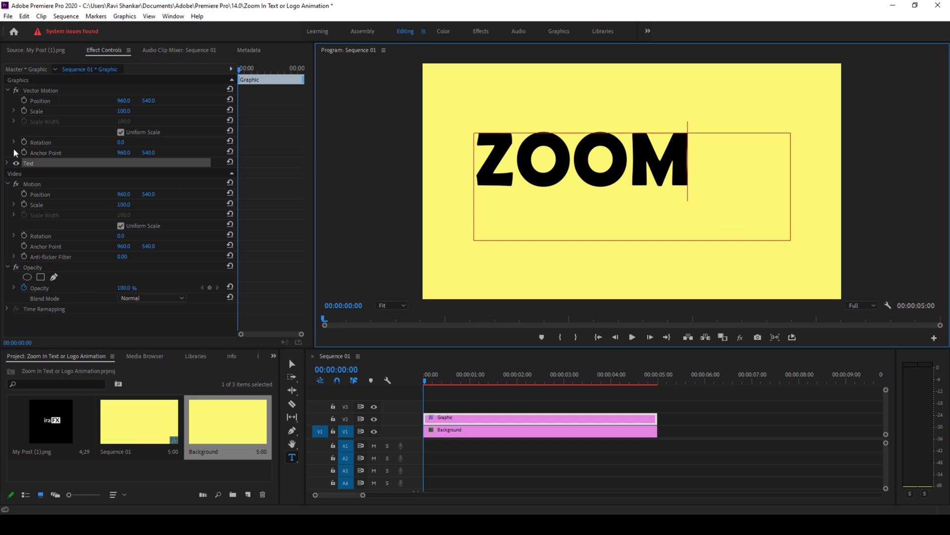
pyautogui.click(7, 163)
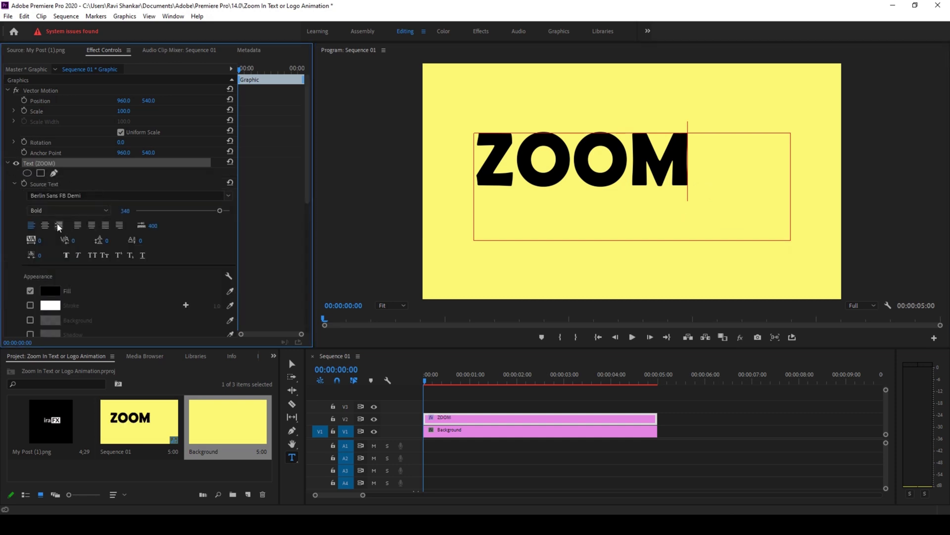
pyautogui.click(44, 224)
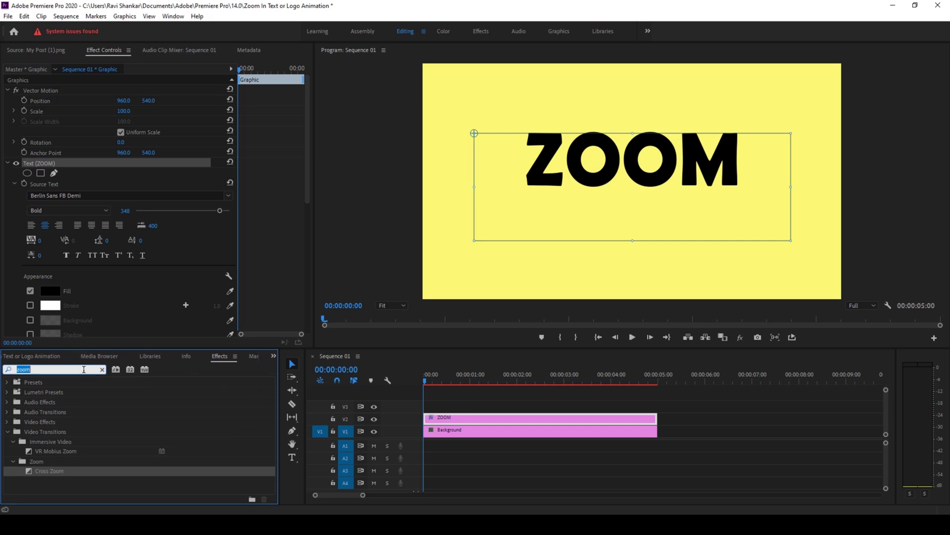
# Search for Cross Zoom and apply it to the ZOOM clip's start and end.
pyautogui.write('cross zo')
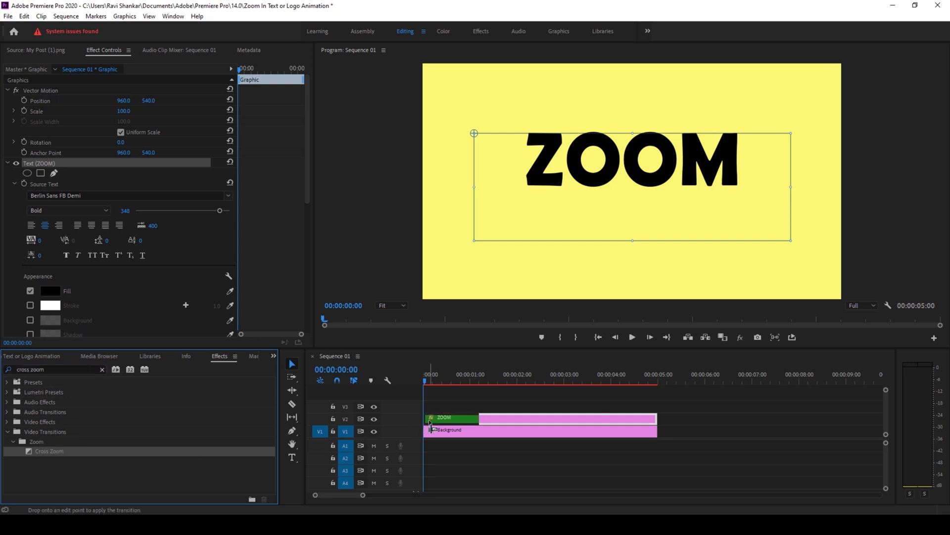
pyautogui.moveTo(49, 450); pyautogui.dragTo(436, 418)
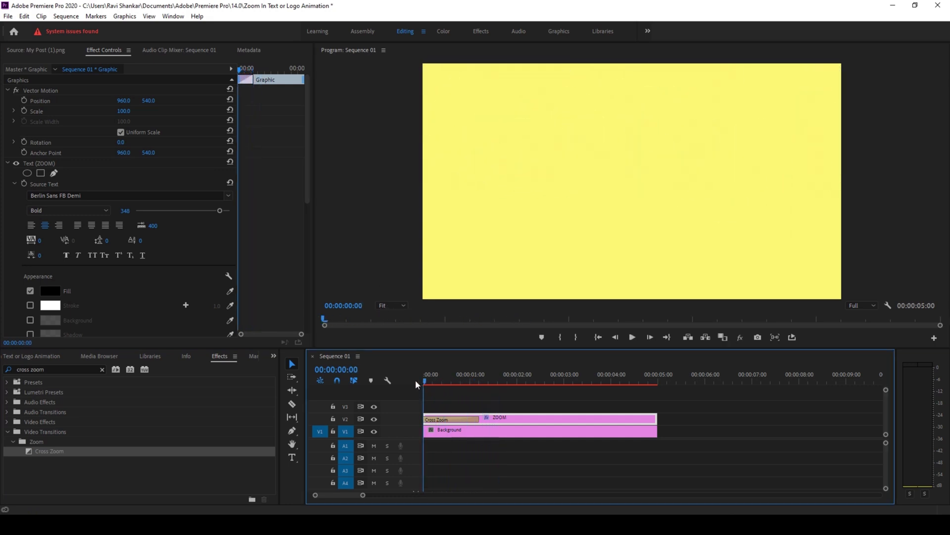
pyautogui.click(631, 337)
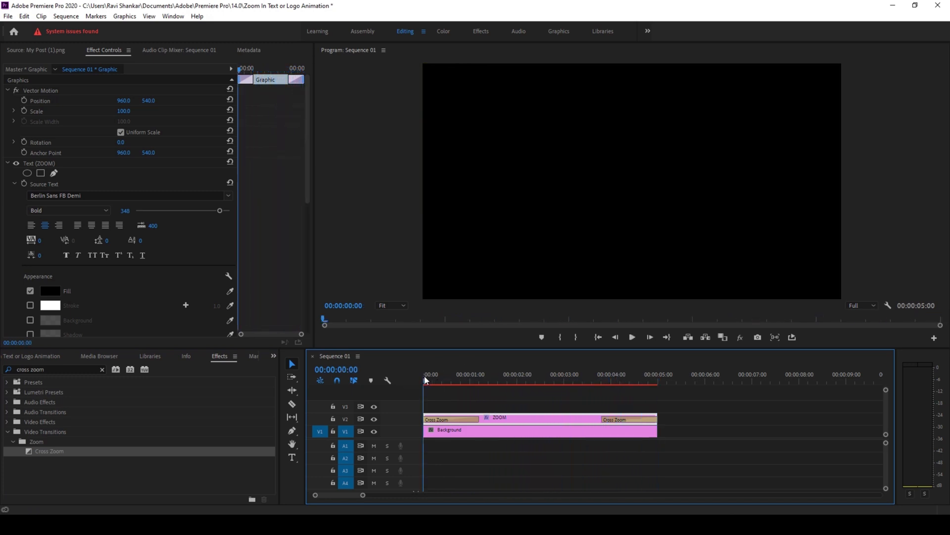
# Preview the sequence start and lengthen the opening Cross Zoom transition.
pyautogui.click(631, 338)
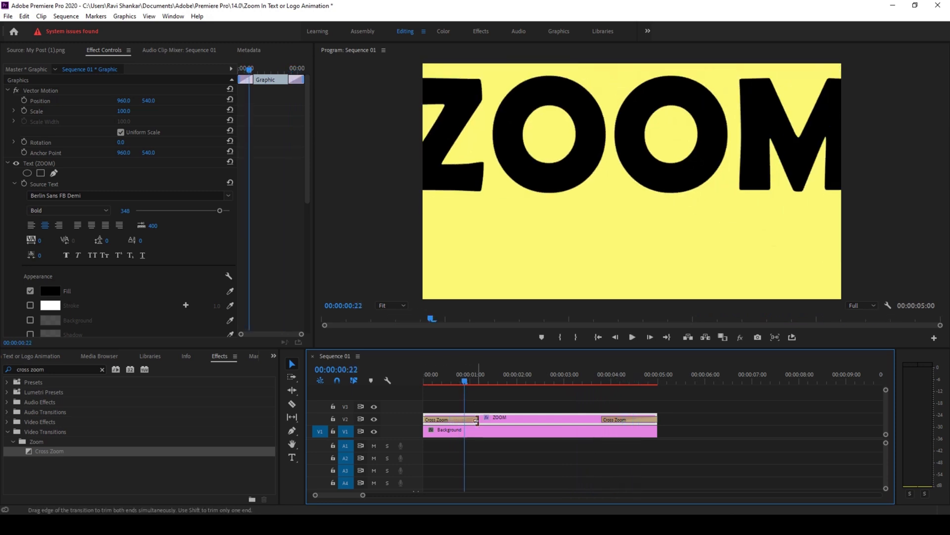
pyautogui.click(462, 418)
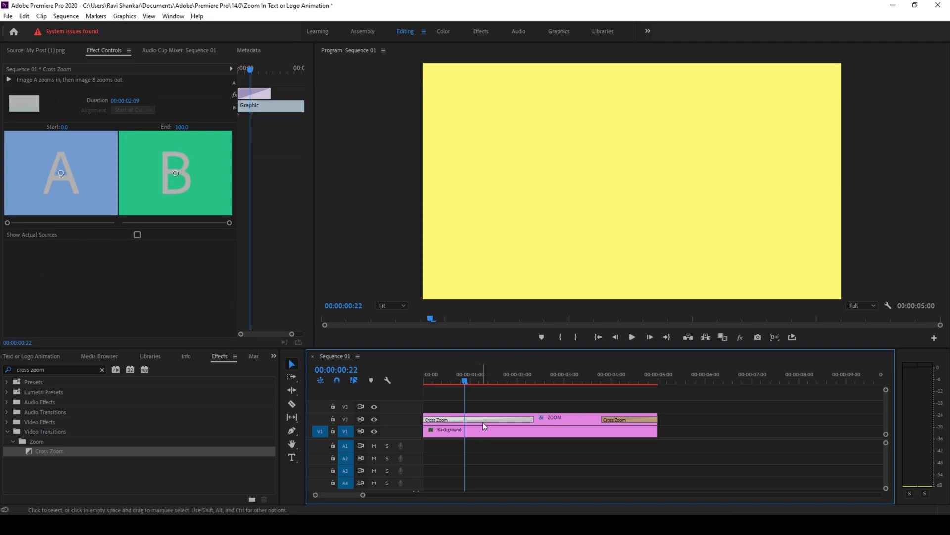
pyautogui.click(630, 338)
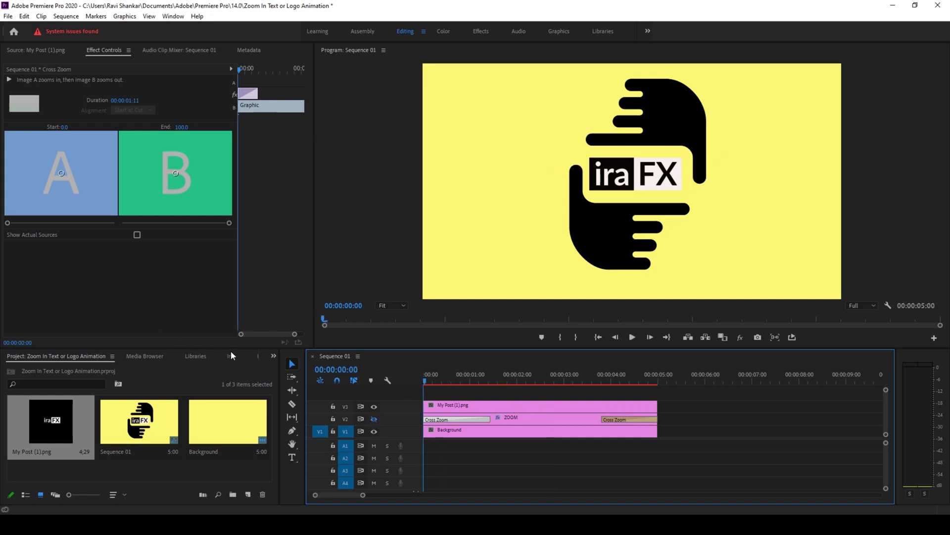
# Add Cross Zoom to both ends of the irafx logo clip and play back the sequence.
pyautogui.click(219, 356)
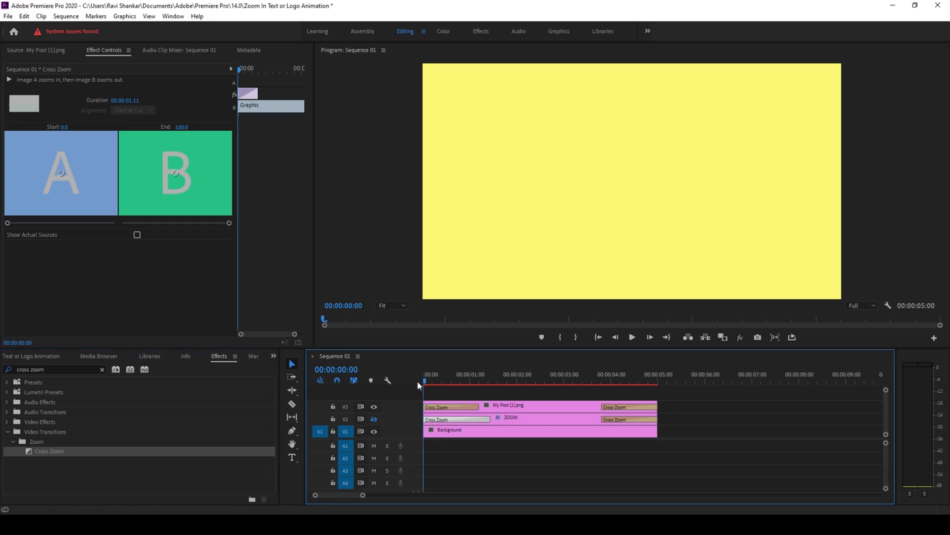
pyautogui.click(631, 337)
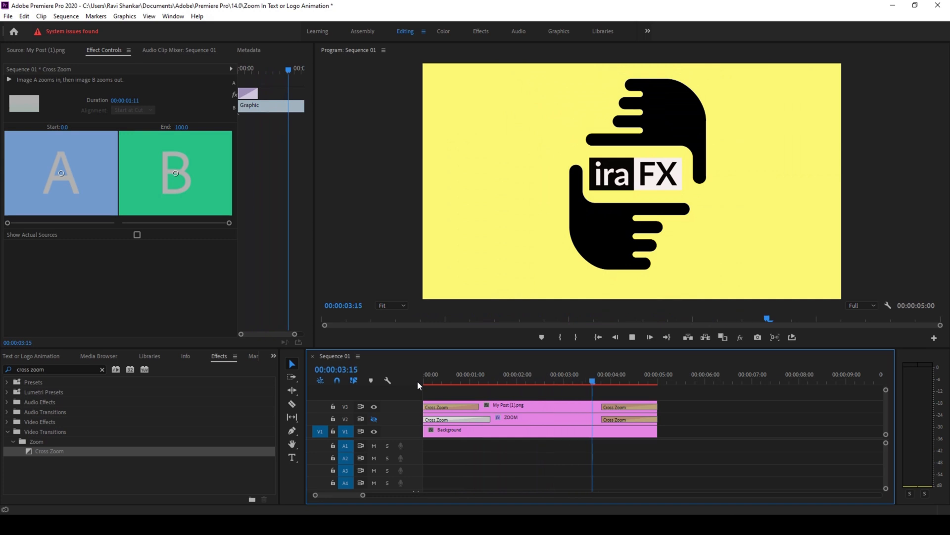
pyautogui.click(424, 381)
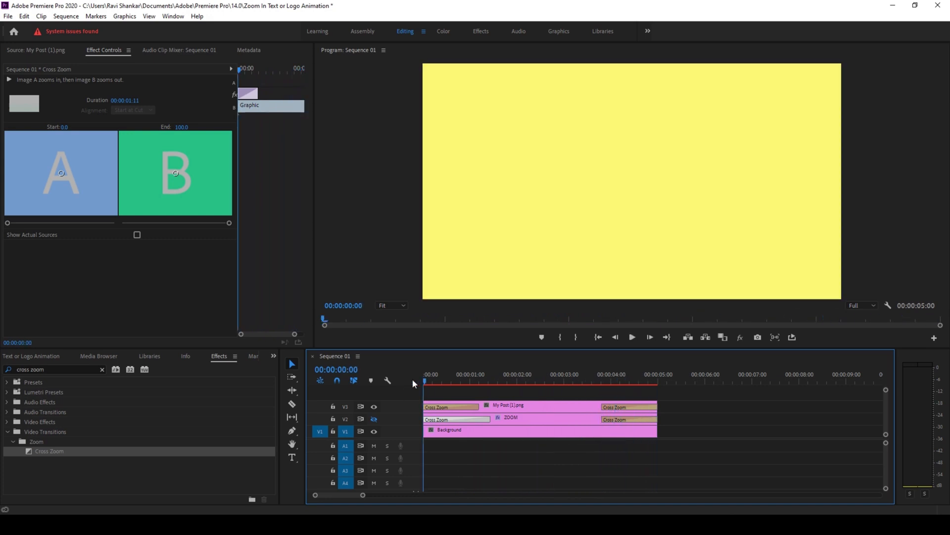
pyautogui.click(630, 337)
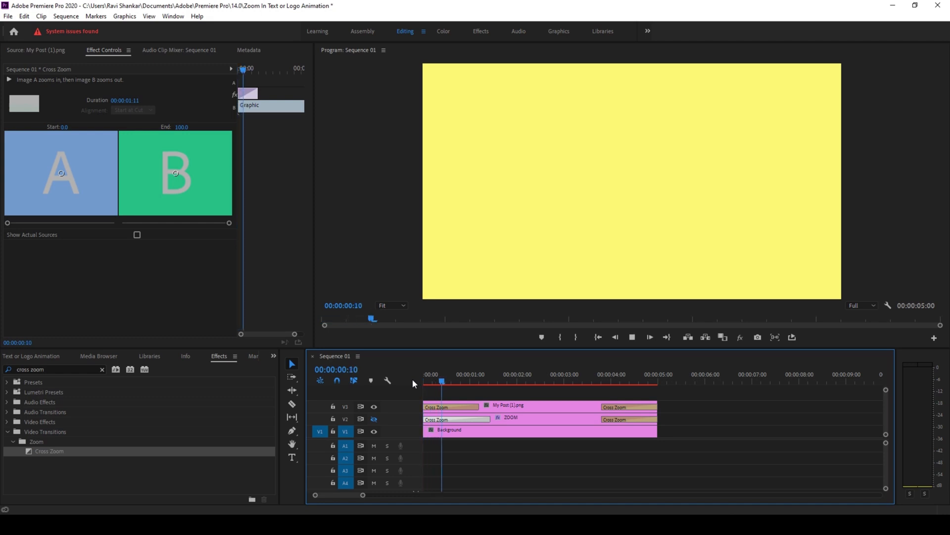